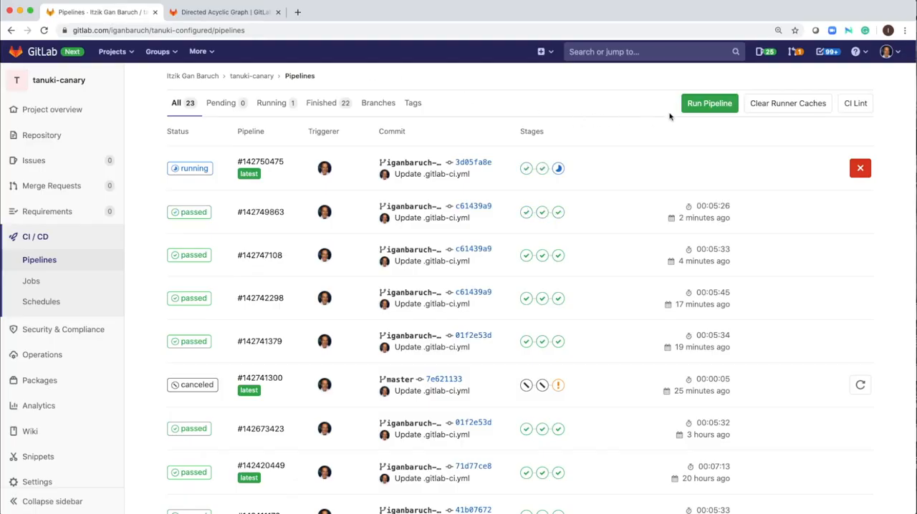
# Run a new pipeline for the iganbaruch-master-patch-94540 branch
pyautogui.click(708, 103)
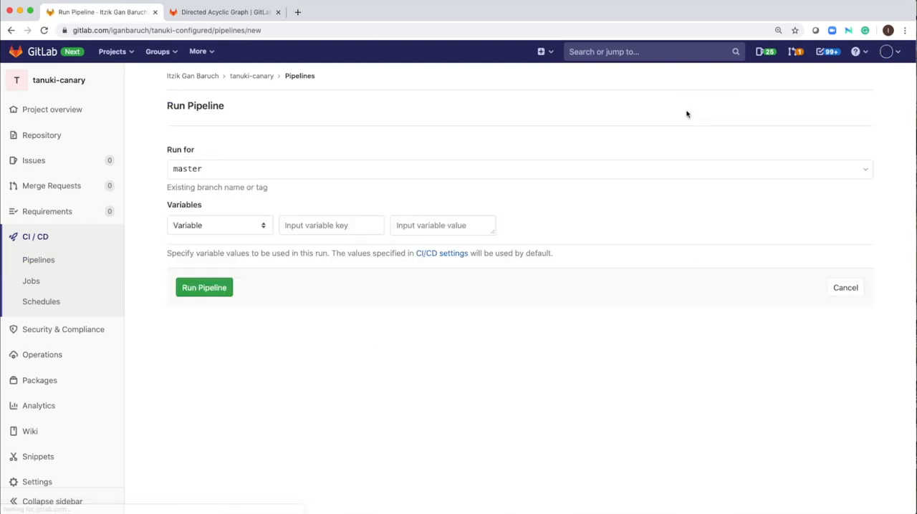
pyautogui.click(519, 168)
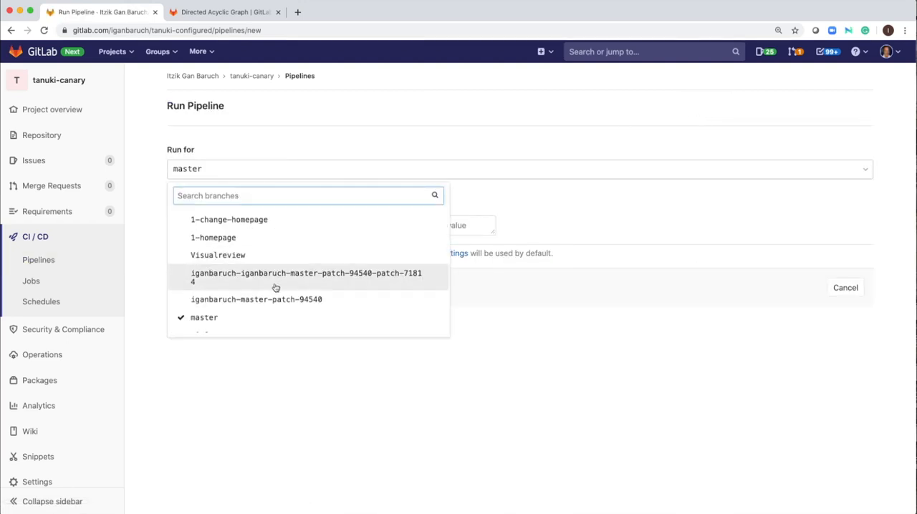
pyautogui.click(256, 300)
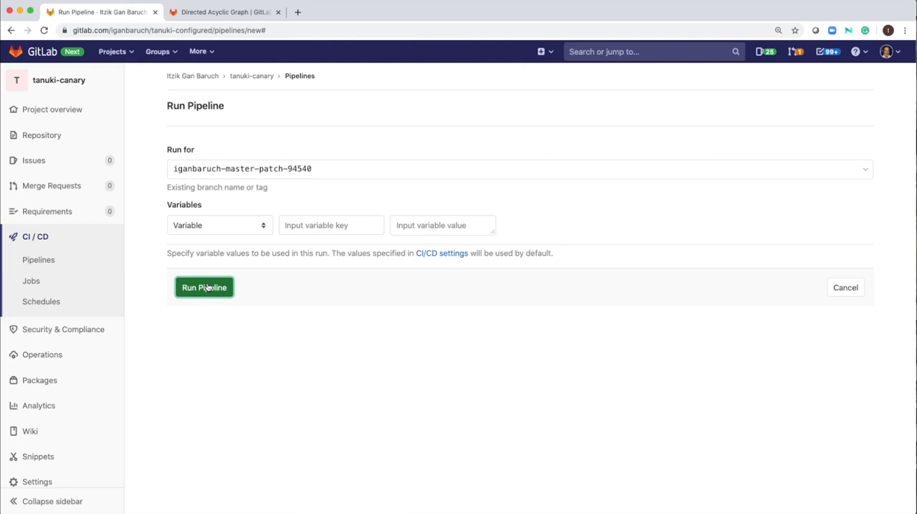
pyautogui.click(204, 287)
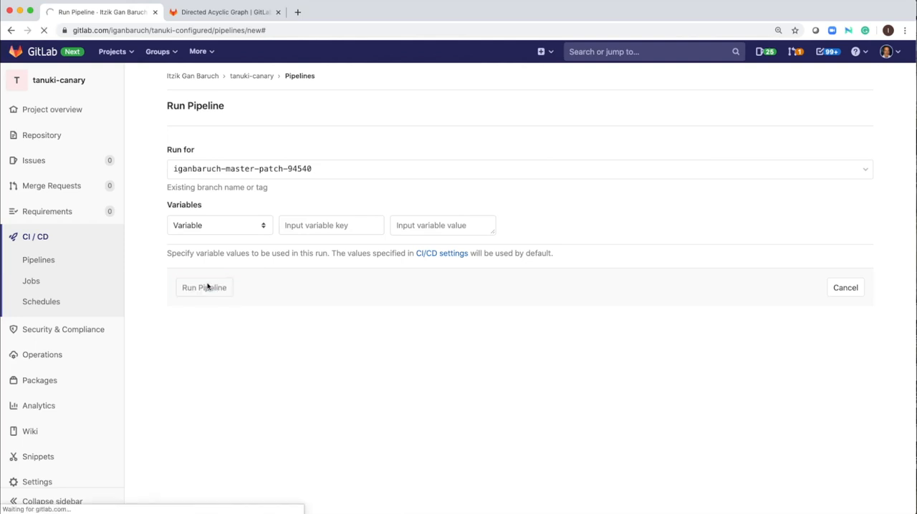
# Scroll to pipeline #142752661's graph of 17 Build, Test and Deploy jobs
pyautogui.click(204, 287)
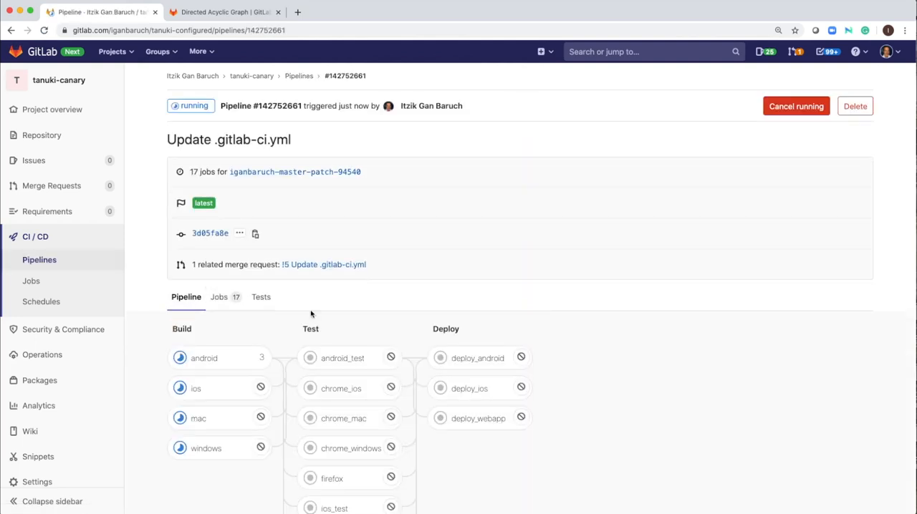
pyautogui.scroll(-3)
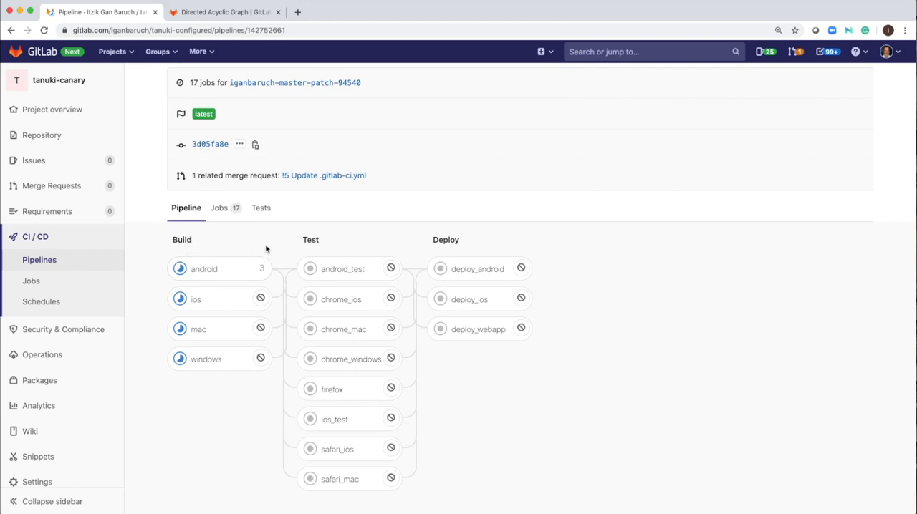
pyautogui.moveTo(270, 244)
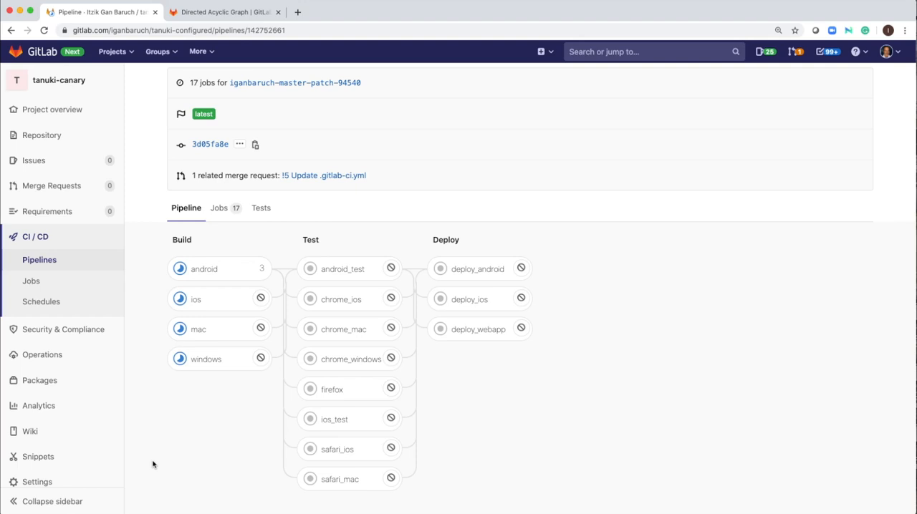
pyautogui.moveTo(148, 328)
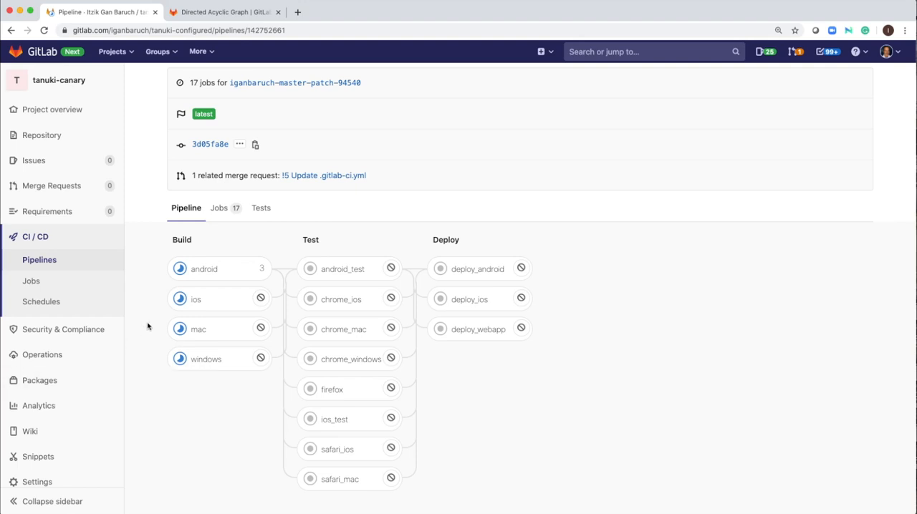
pyautogui.moveTo(195, 298)
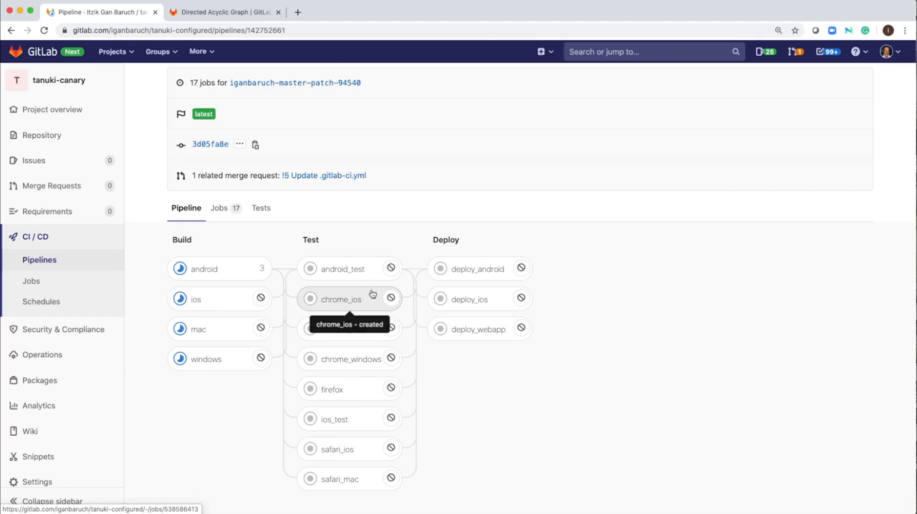
pyautogui.moveTo(382, 302)
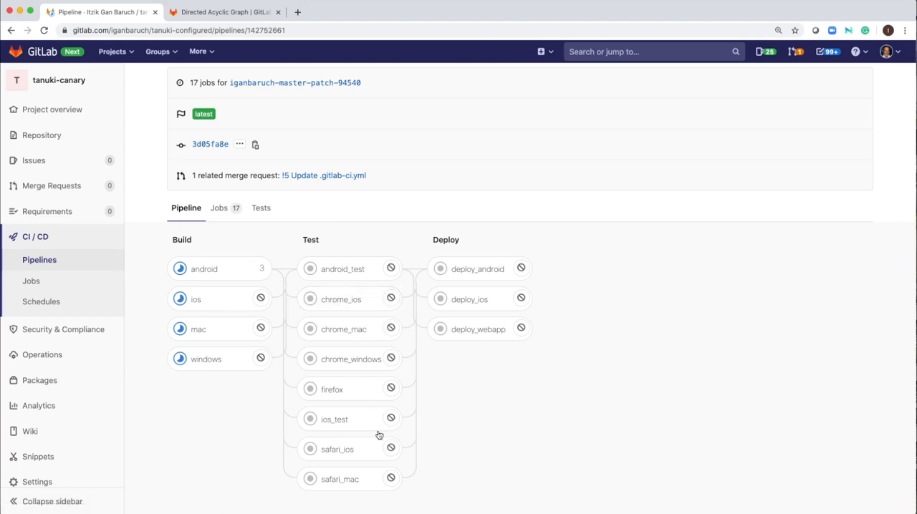
pyautogui.moveTo(459, 464)
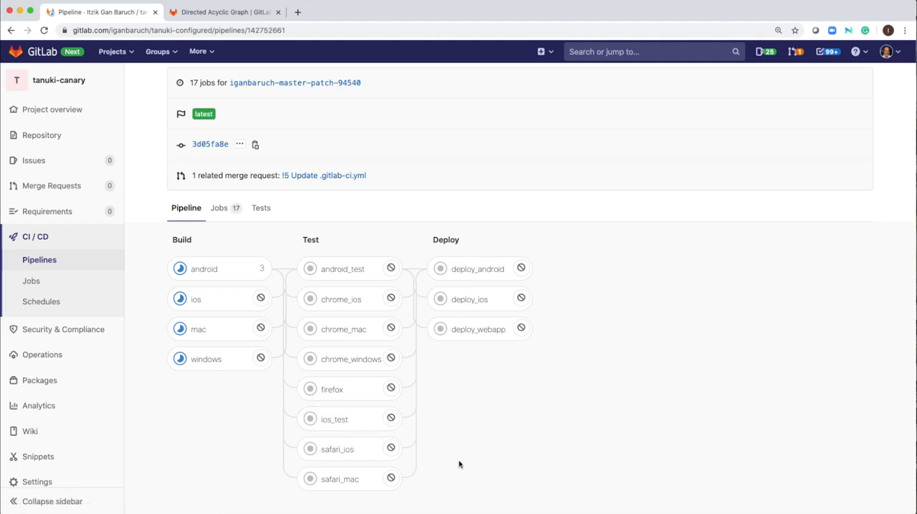
pyautogui.moveTo(351, 449)
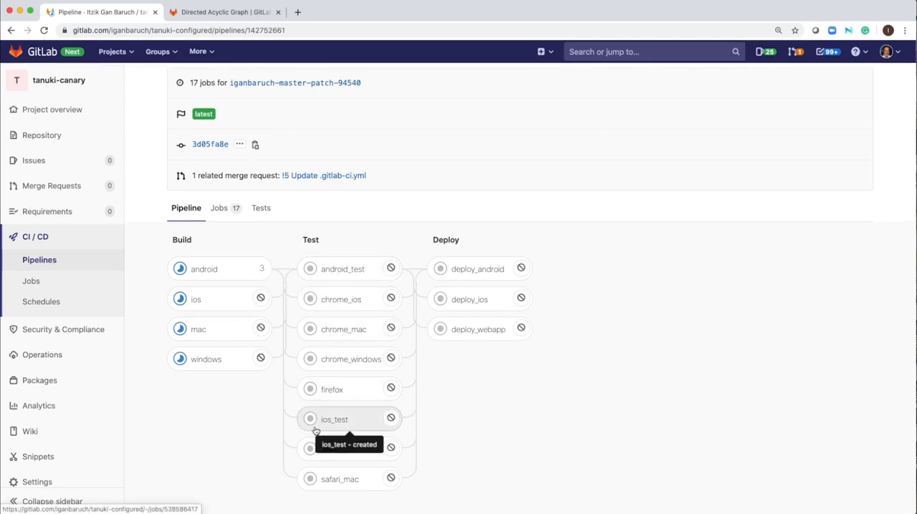
pyautogui.moveTo(322, 428)
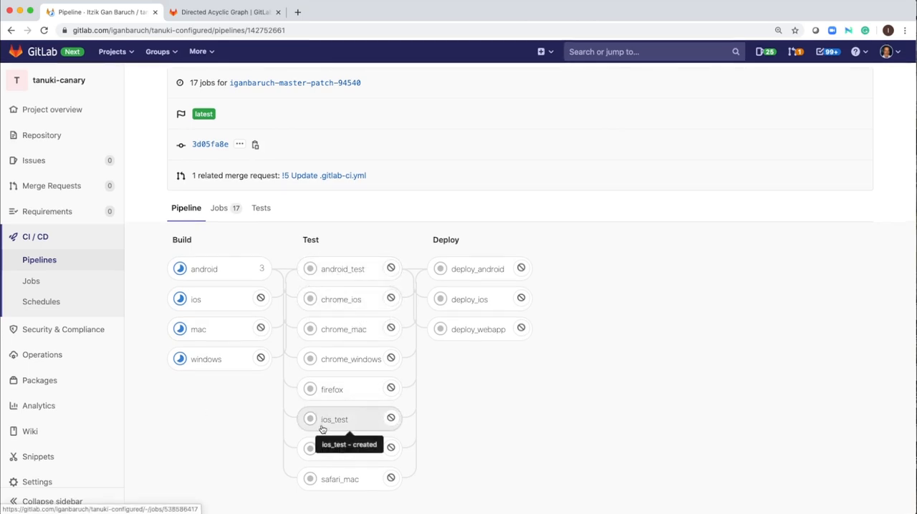
pyautogui.moveTo(226, 422)
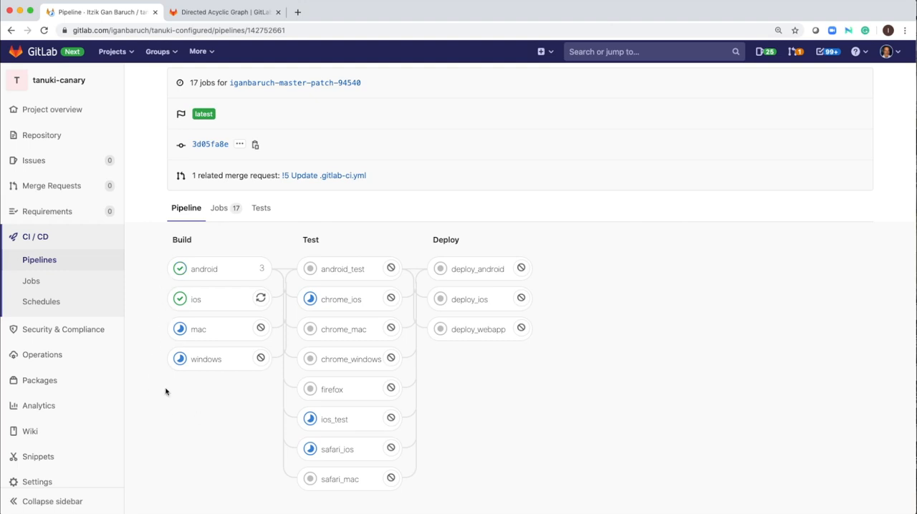
pyautogui.moveTo(153, 416)
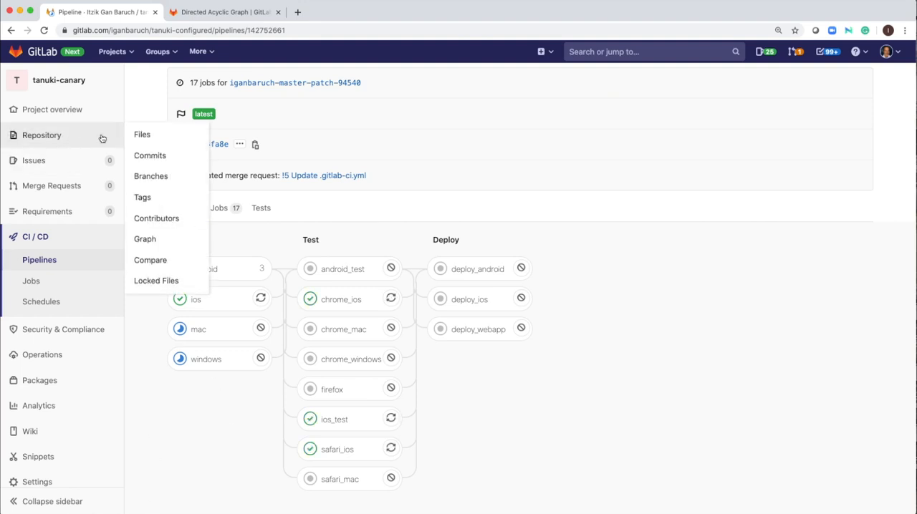
# Open .gitlab-ci.yml from the repository files and list branches to view it on
pyautogui.click(141, 134)
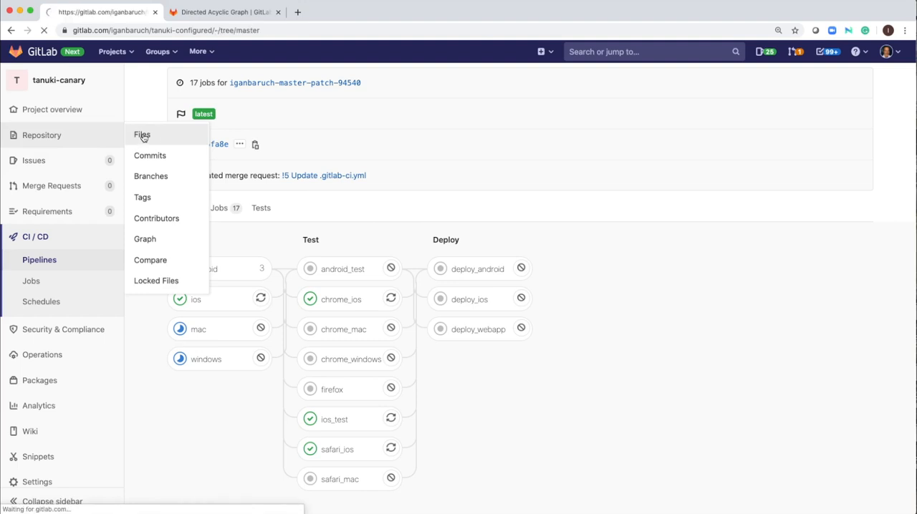
pyautogui.click(141, 135)
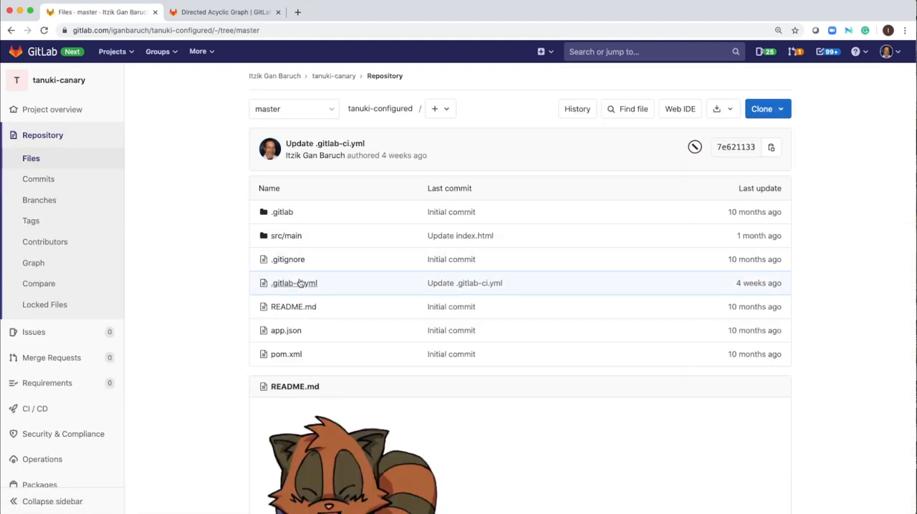
pyautogui.click(293, 283)
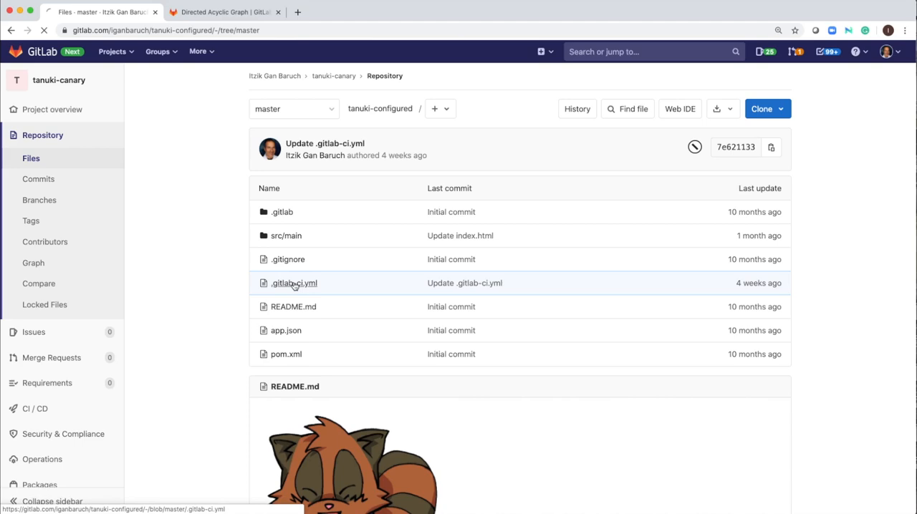
pyautogui.click(293, 283)
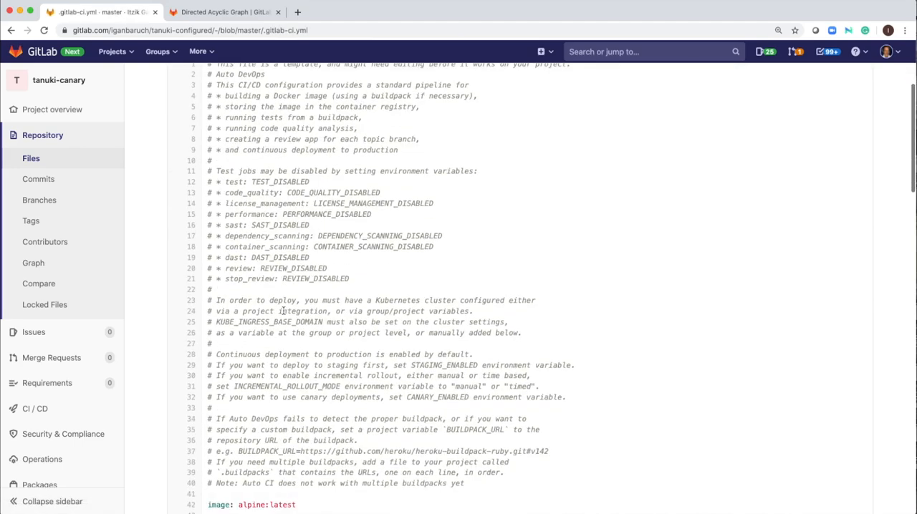
pyautogui.click(207, 108)
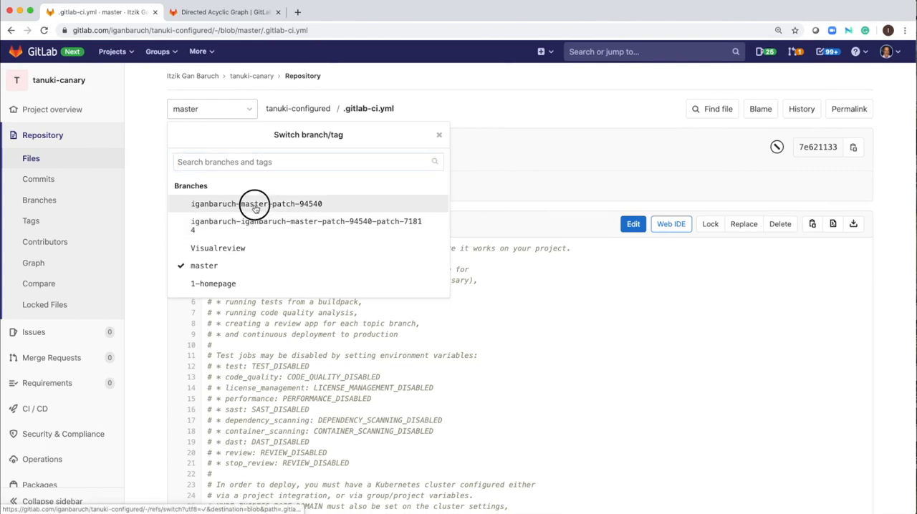
# Switch .gitlab-ci.yml to master-patch-94540 and scroll to the deploy_ios, deploy_android, deploy_webapp jobs
pyautogui.click(255, 203)
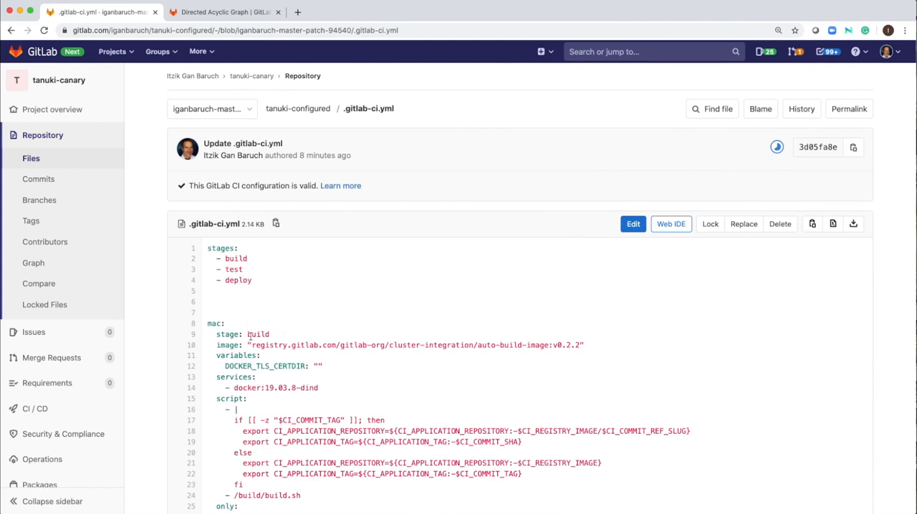
pyautogui.scroll(-3)
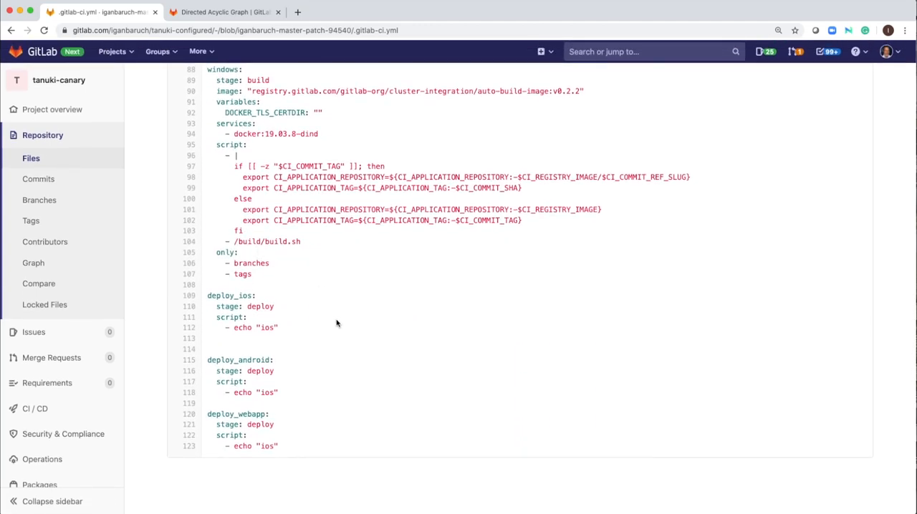
# Highlight the needs: ["ios"] dependency on safari_ios among the iOS test jobs
pyautogui.scroll(3)
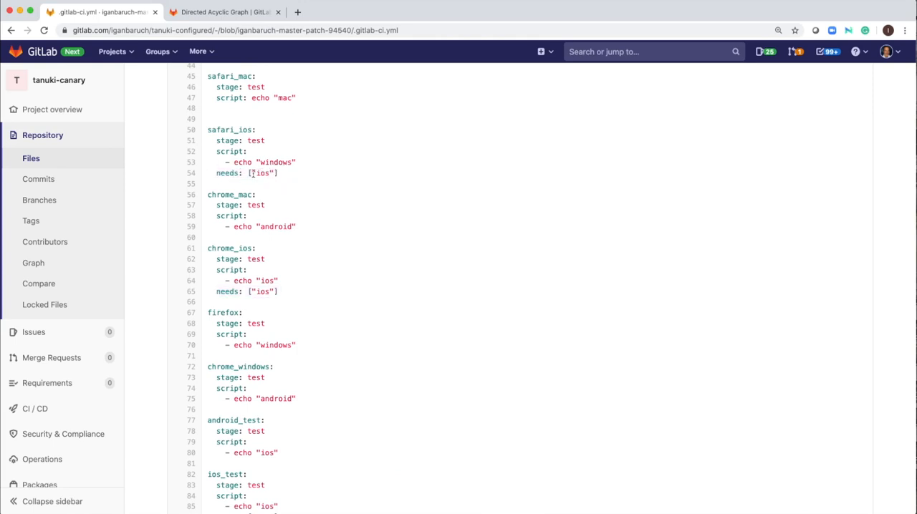
pyautogui.doubleClick(265, 174)
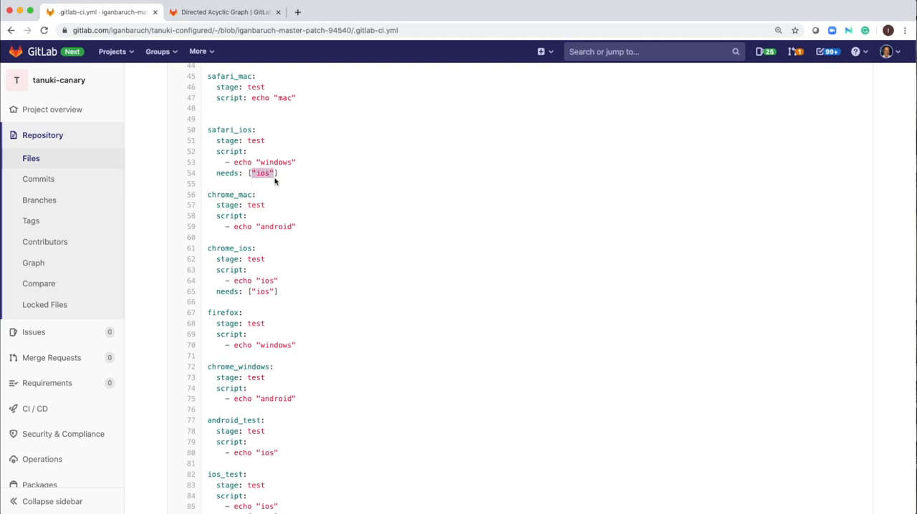
pyautogui.scroll(-3)
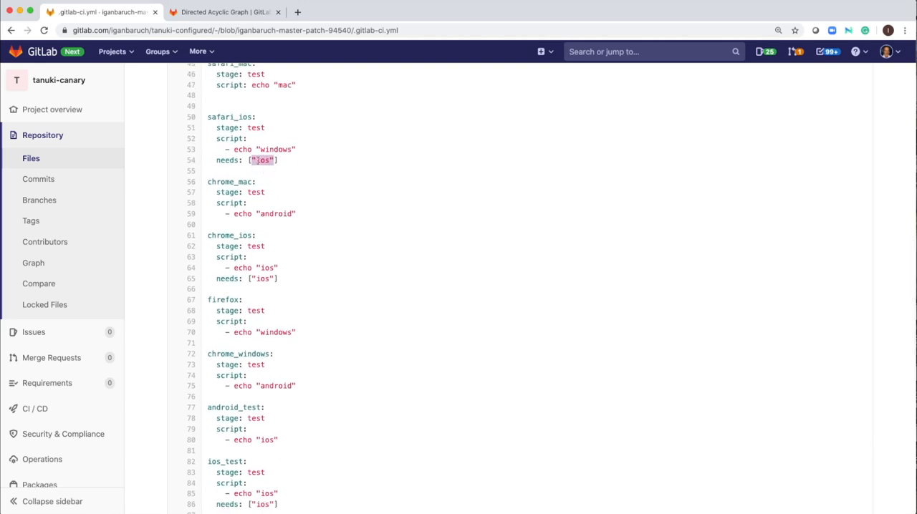